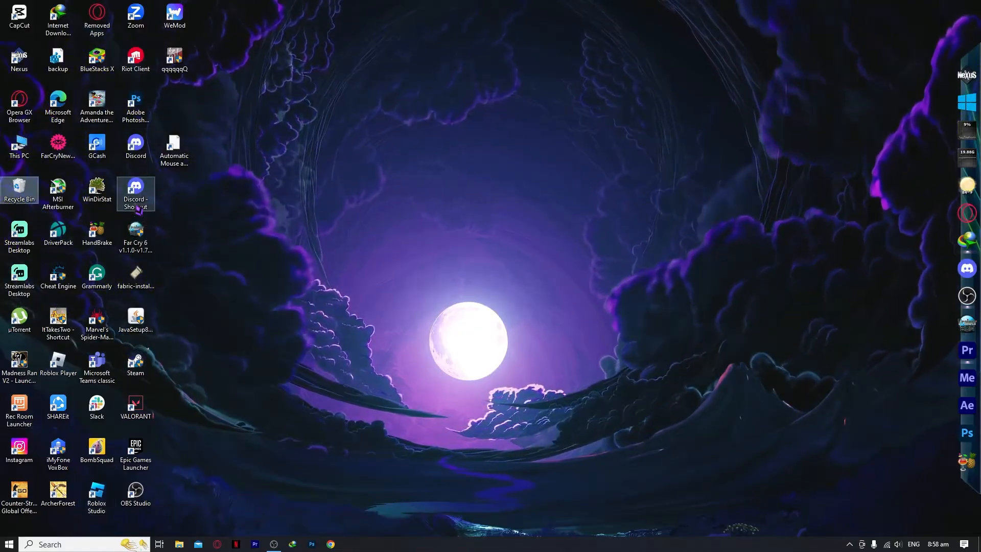
Step: Search the Start menu for Roblox Player
left_click(8, 543)
type("Roblox Player")
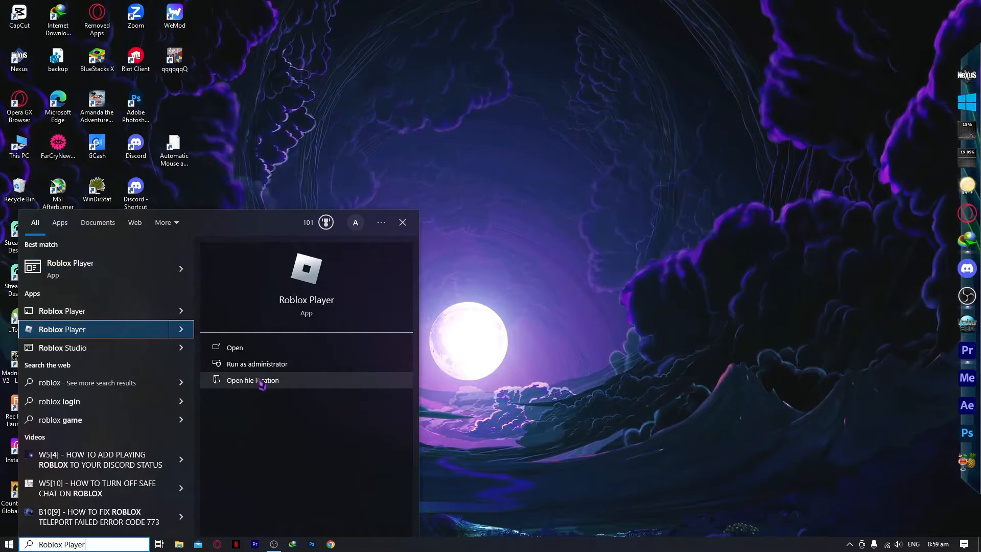
Step: Open the Roblox Player shortcut's Desktop folder and show the shortcut's context menu
left_click(252, 380)
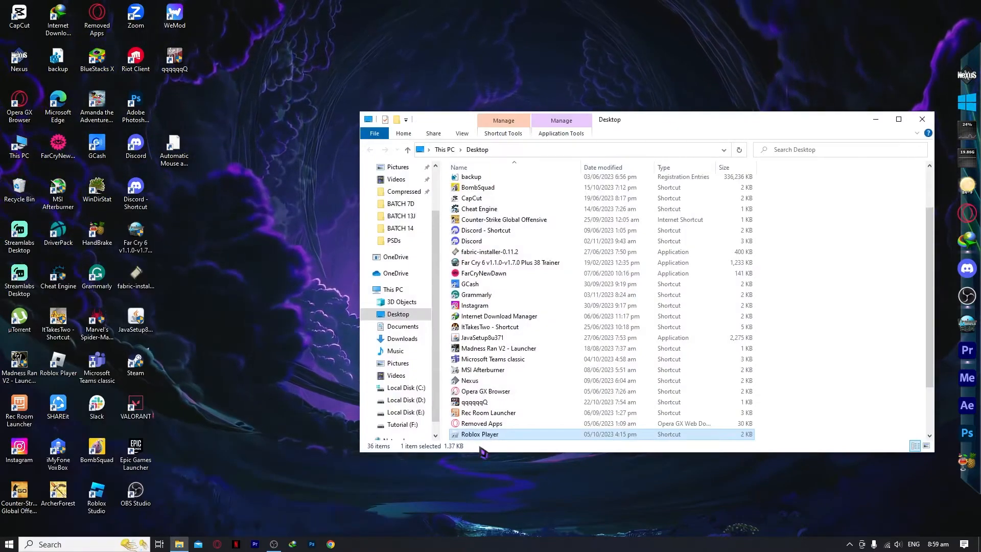
mouse_move(479, 435)
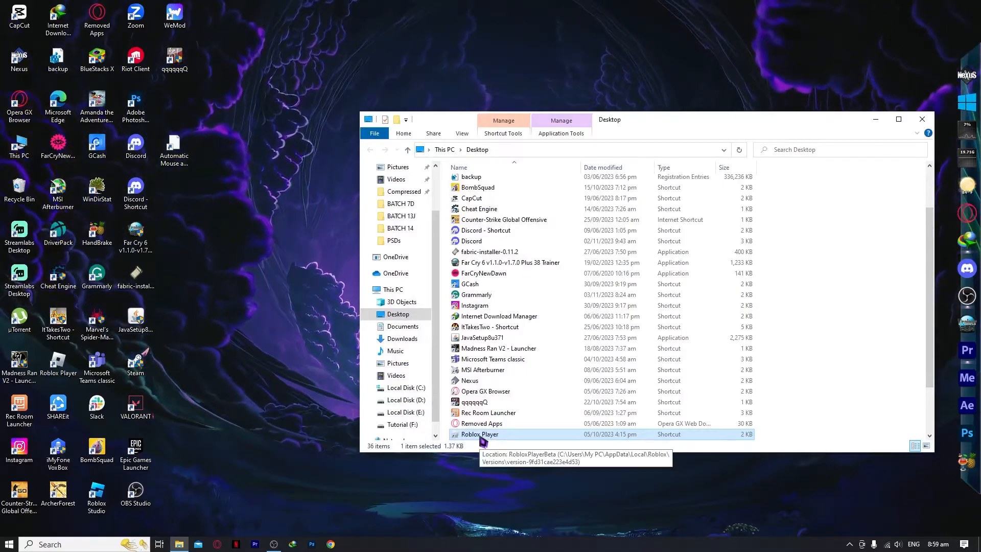
right_click(480, 434)
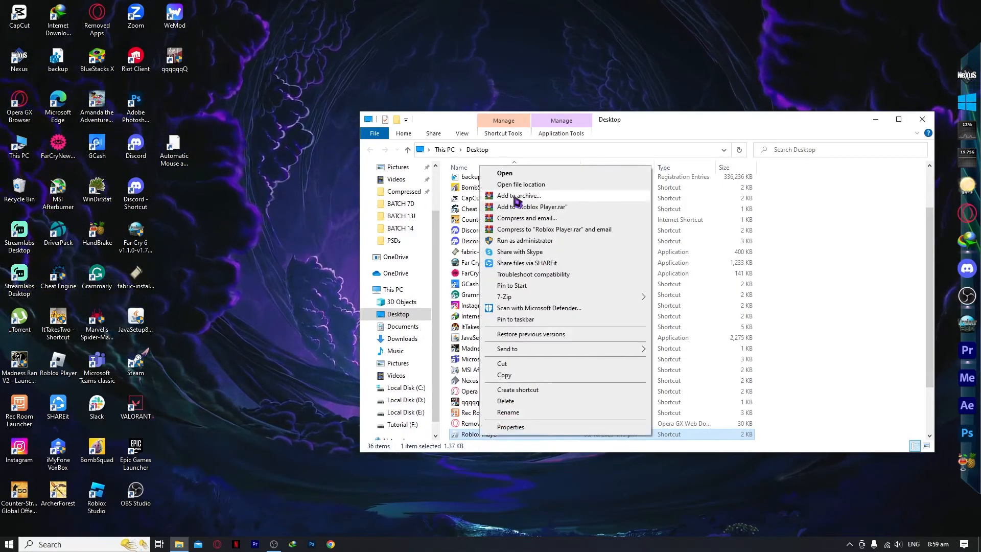
mouse_move(540, 244)
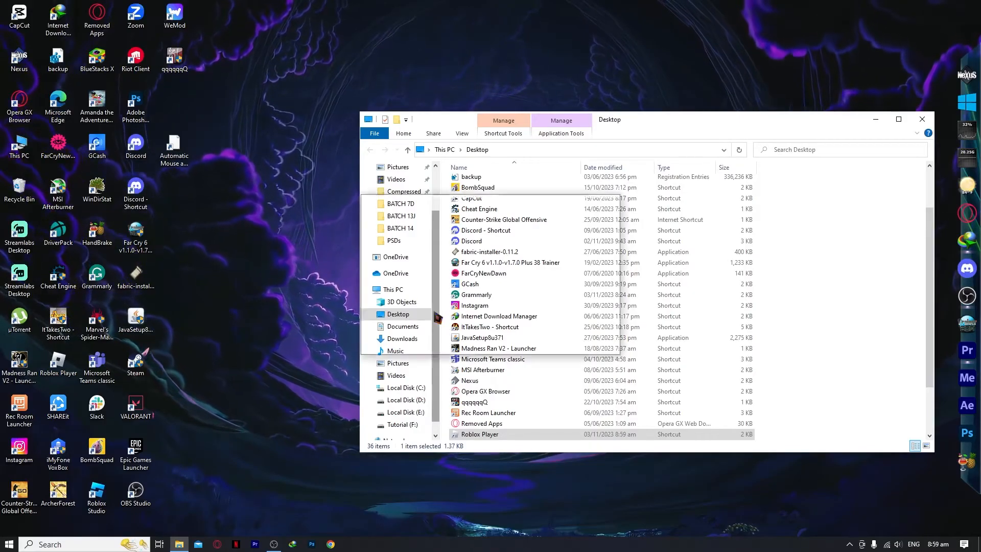
Step: Launch Roblox Player from its Desktop shortcut
double_click(479, 434)
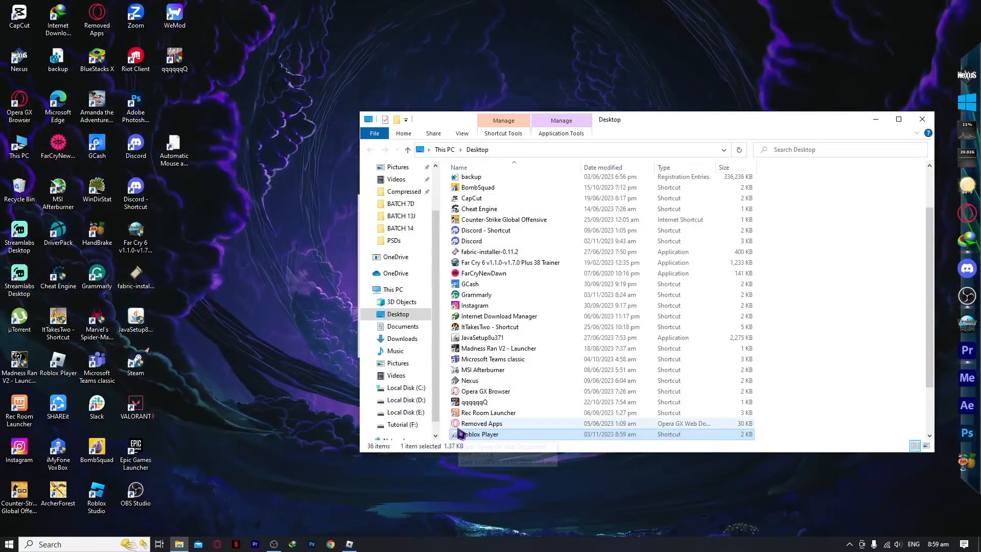
Step: Show the Compatibility tab of the Roblox Player shortcut's Properties
right_click(480, 434)
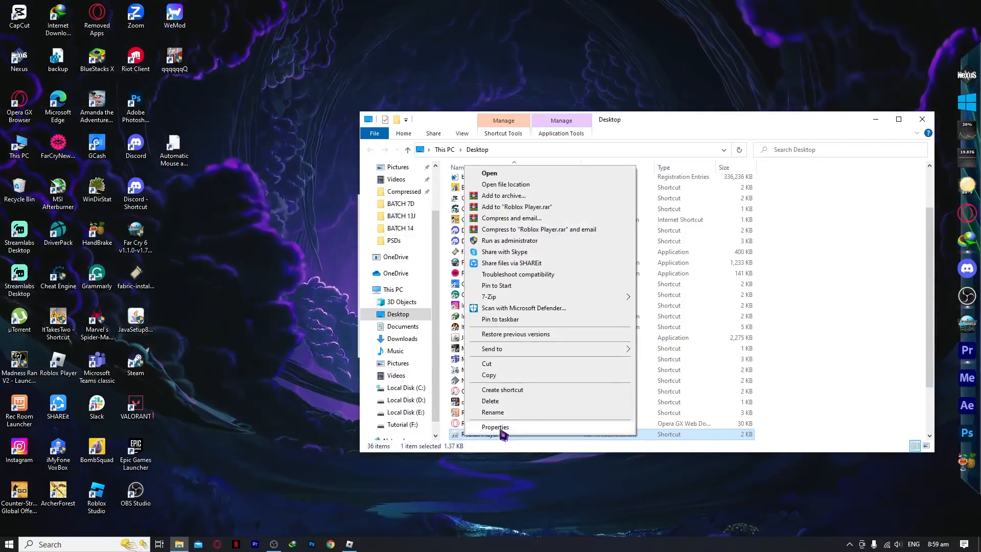
left_click(494, 426)
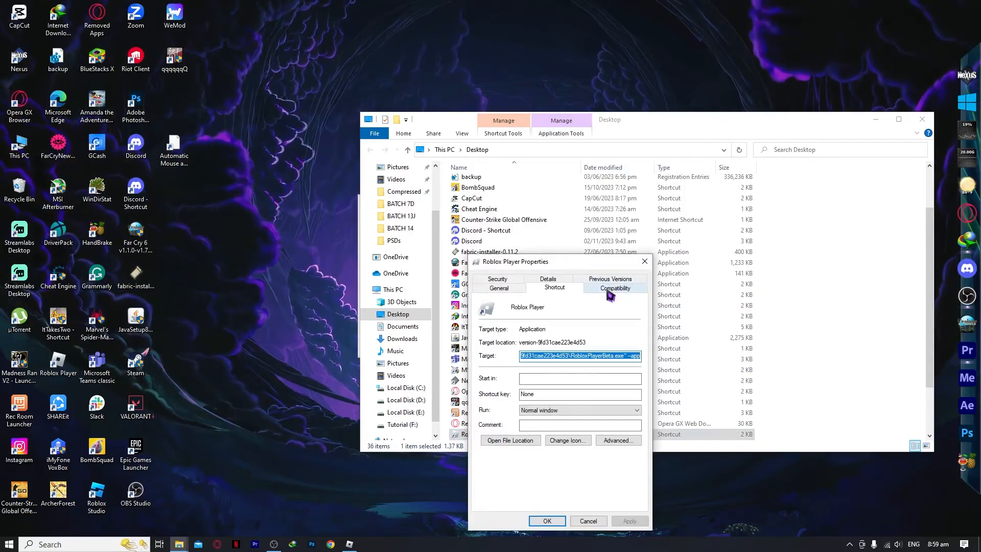
left_click(614, 287)
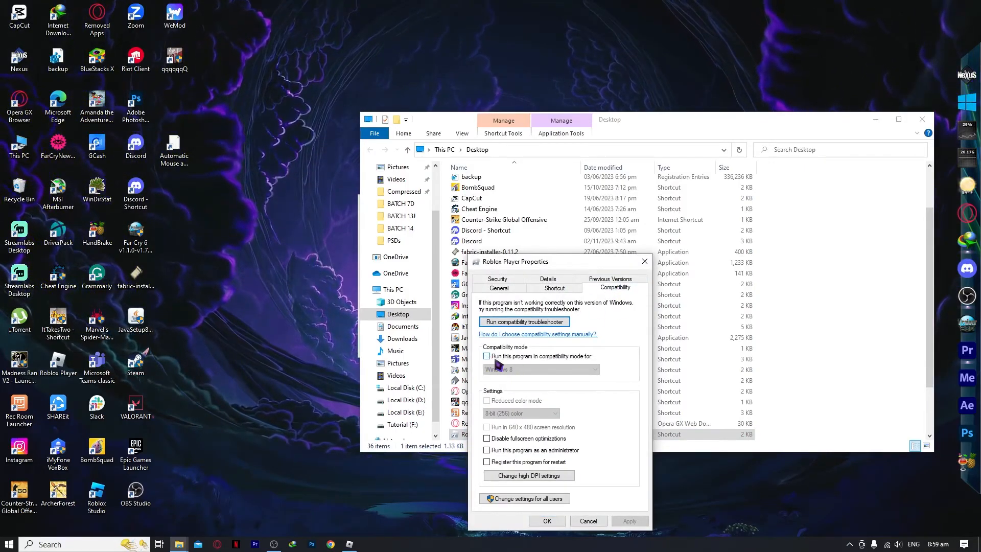
Step: Enable Windows 8 compatibility mode and run as administrator, then apply and close
left_click(487, 356)
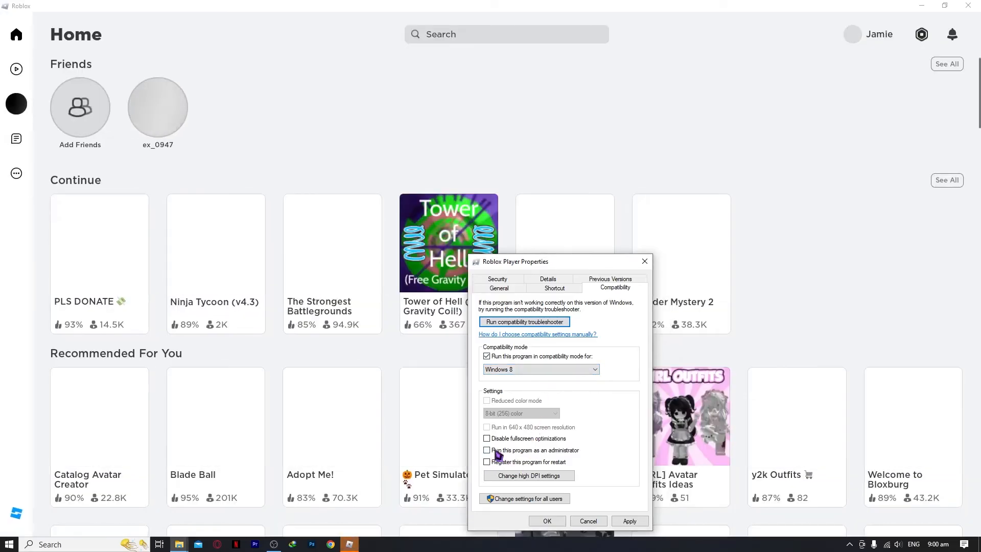
left_click(487, 449)
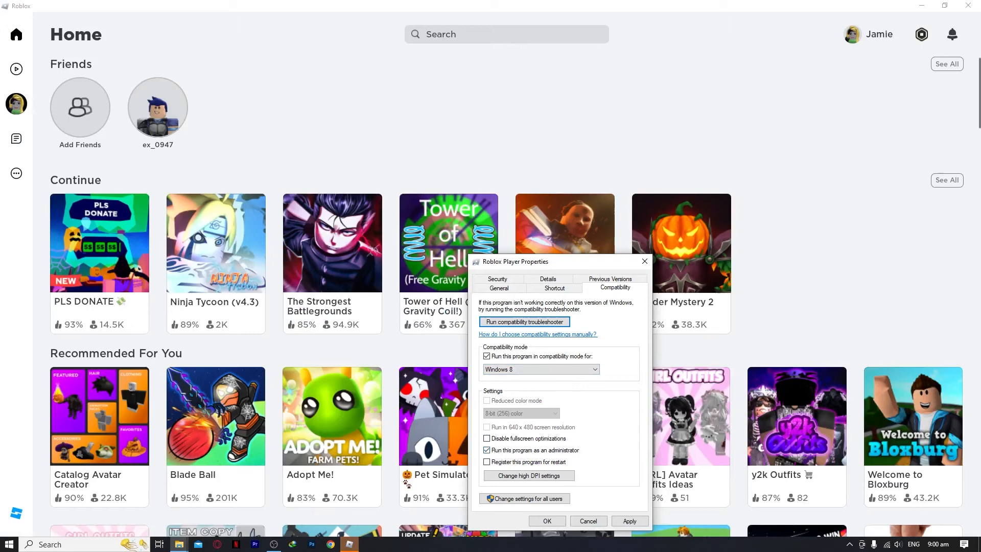
left_click(629, 521)
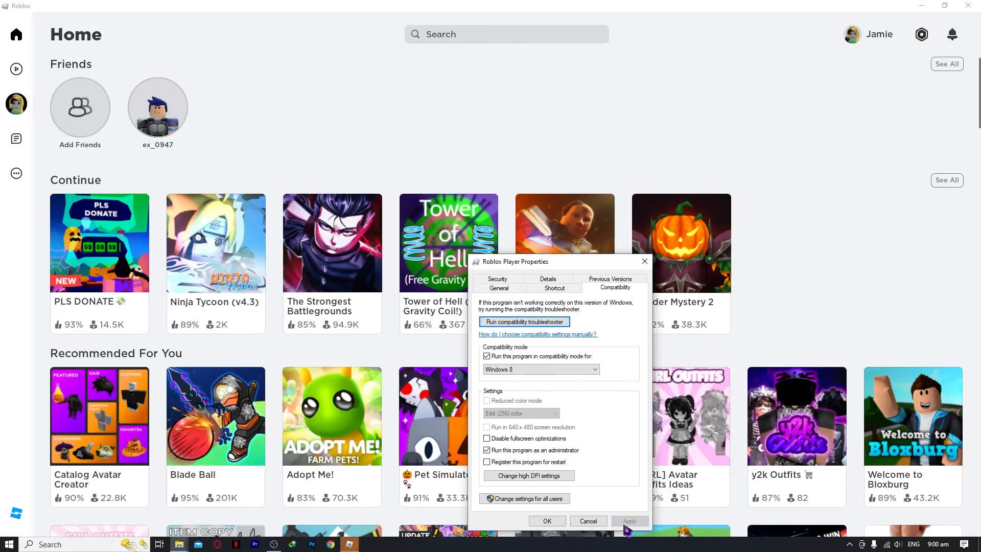
left_click(586, 521)
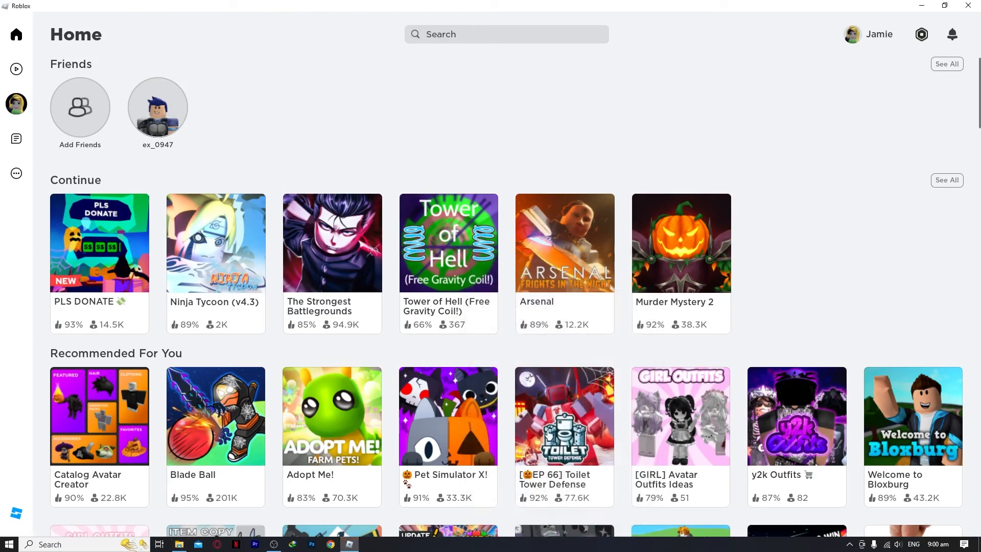